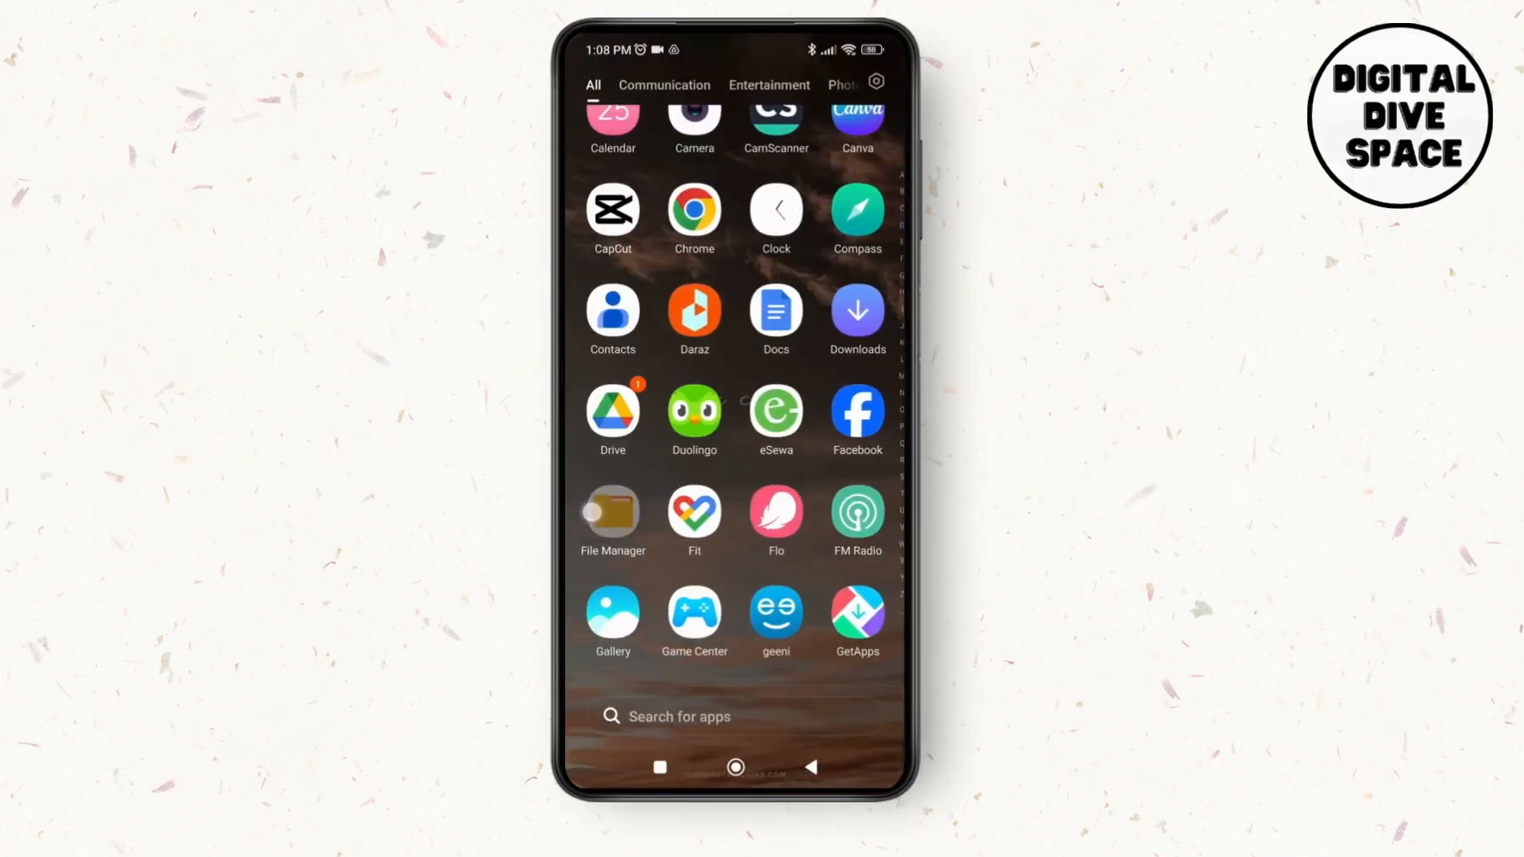
Launch File Manager and show the Docs category listing the phone's document files.
{"action": "left_click", "coordinate": [612, 510]}
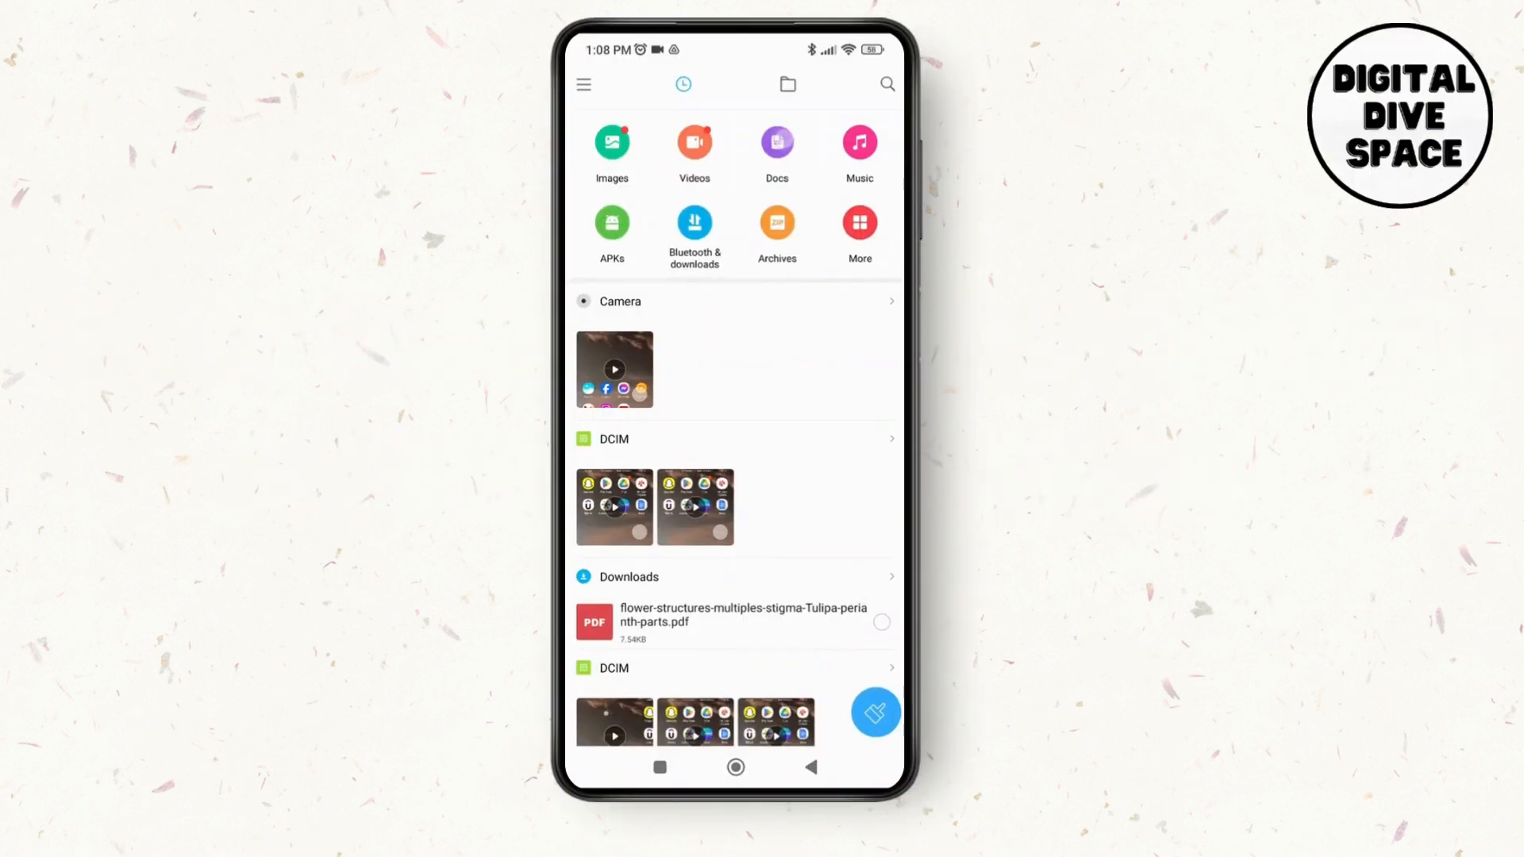
{"action": "left_click", "coordinate": [777, 146]}
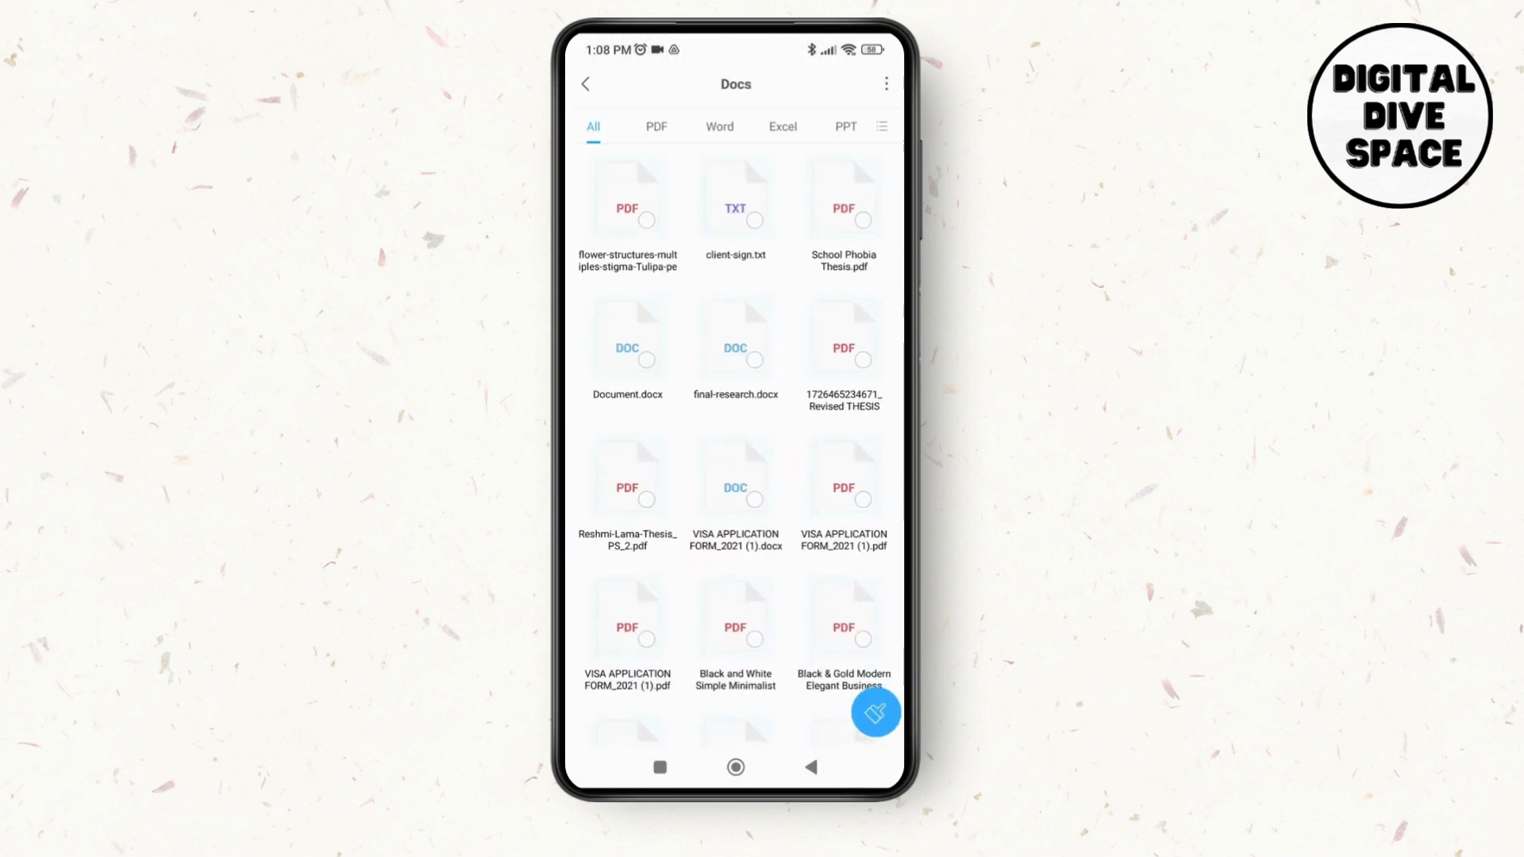
Select the flower-structures PDF and bring up its Rename dialog from More actions.
{"action": "left_click", "coordinate": [627, 200]}
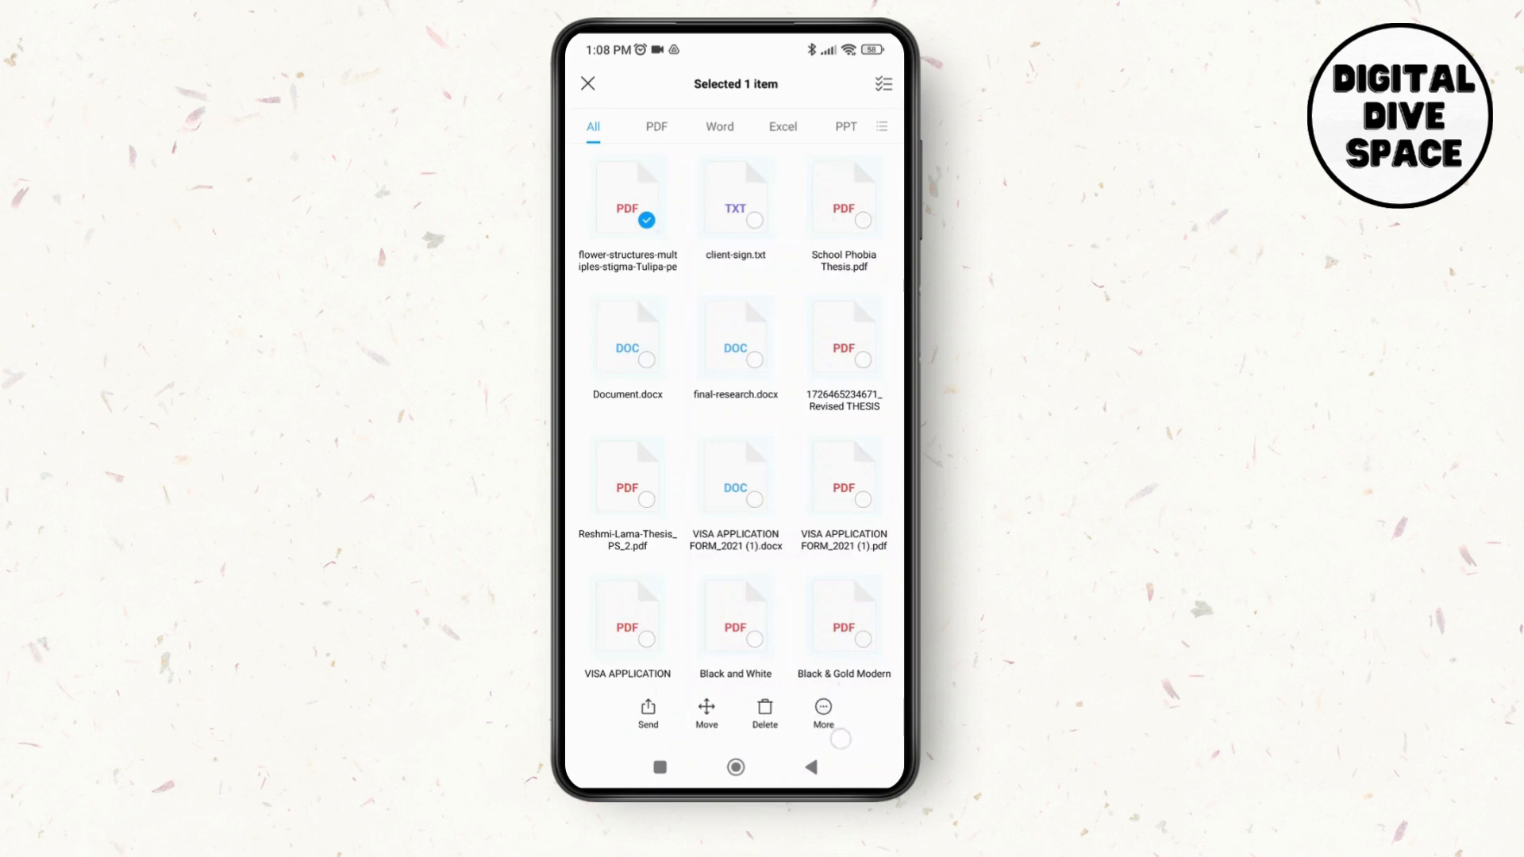
{"action": "left_click", "coordinate": [822, 710]}
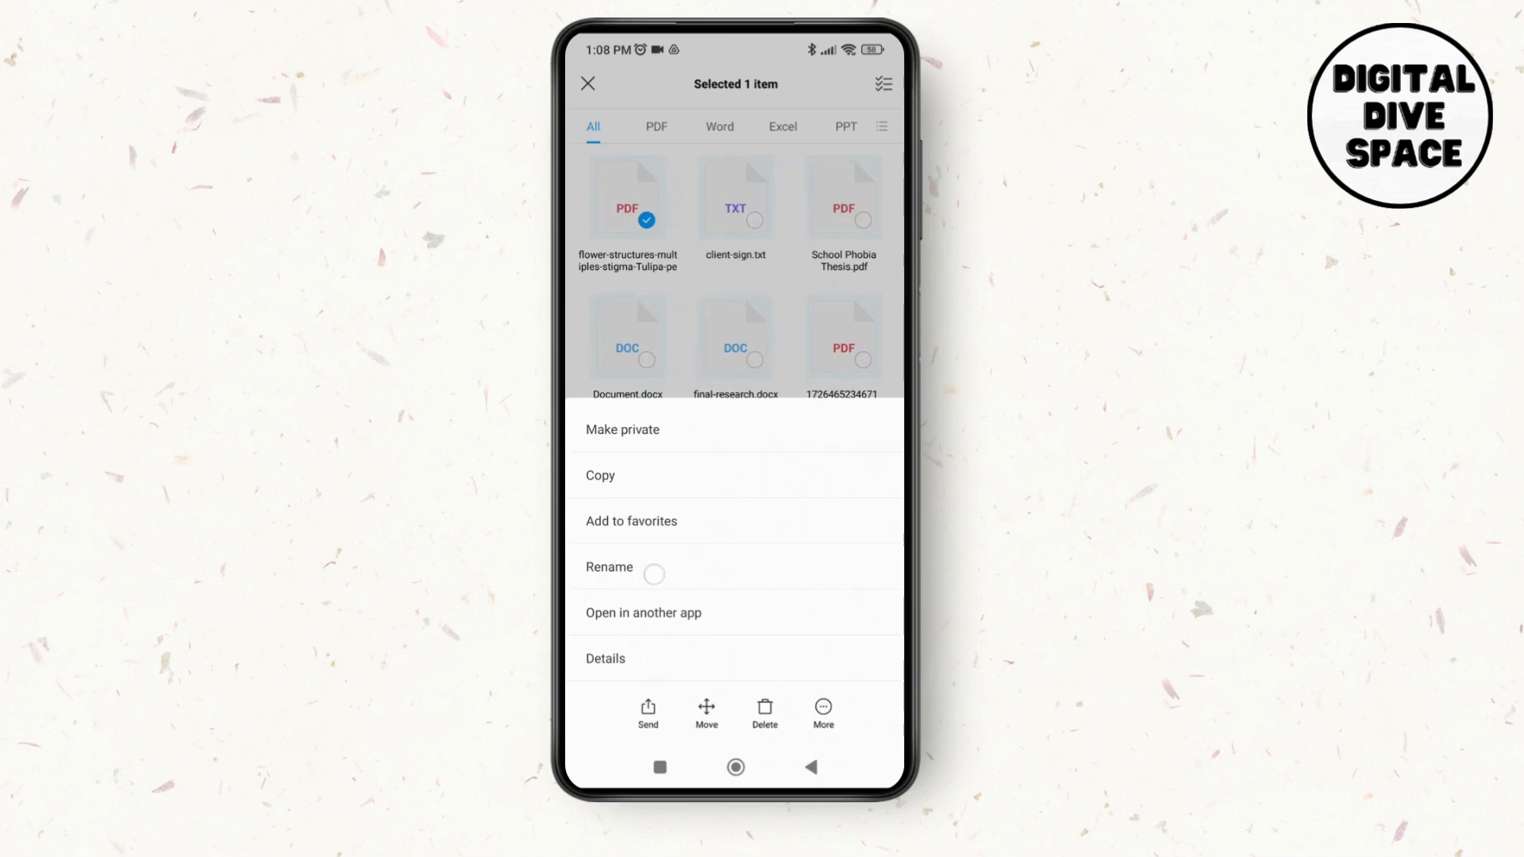
{"action": "left_click", "coordinate": [608, 567]}
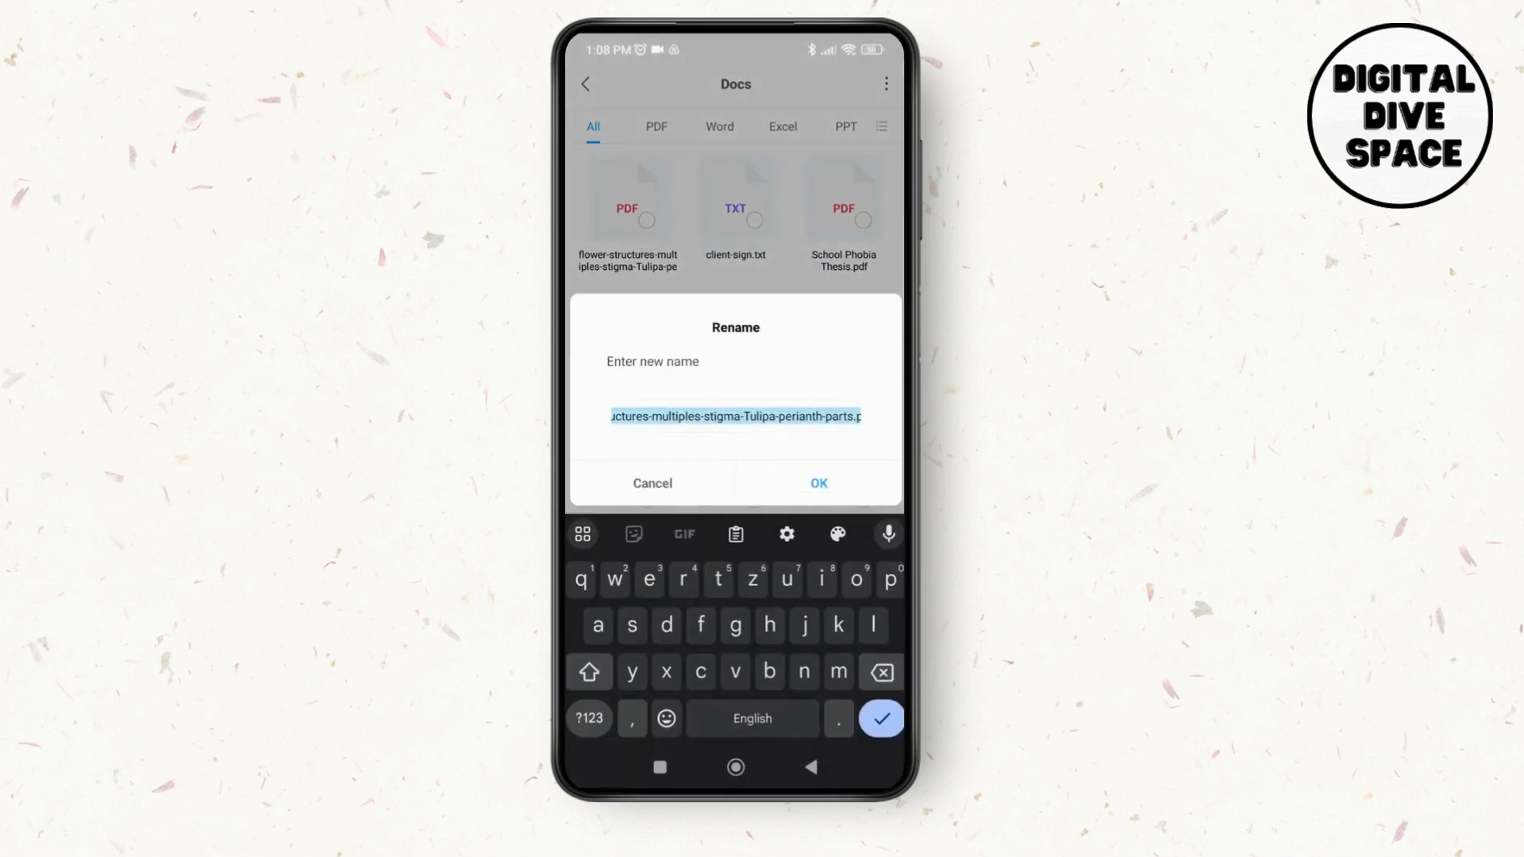
Rename the PDF to 'Tred' and accept the file-extension change warning.
{"action": "left_click", "coordinate": [735, 416]}
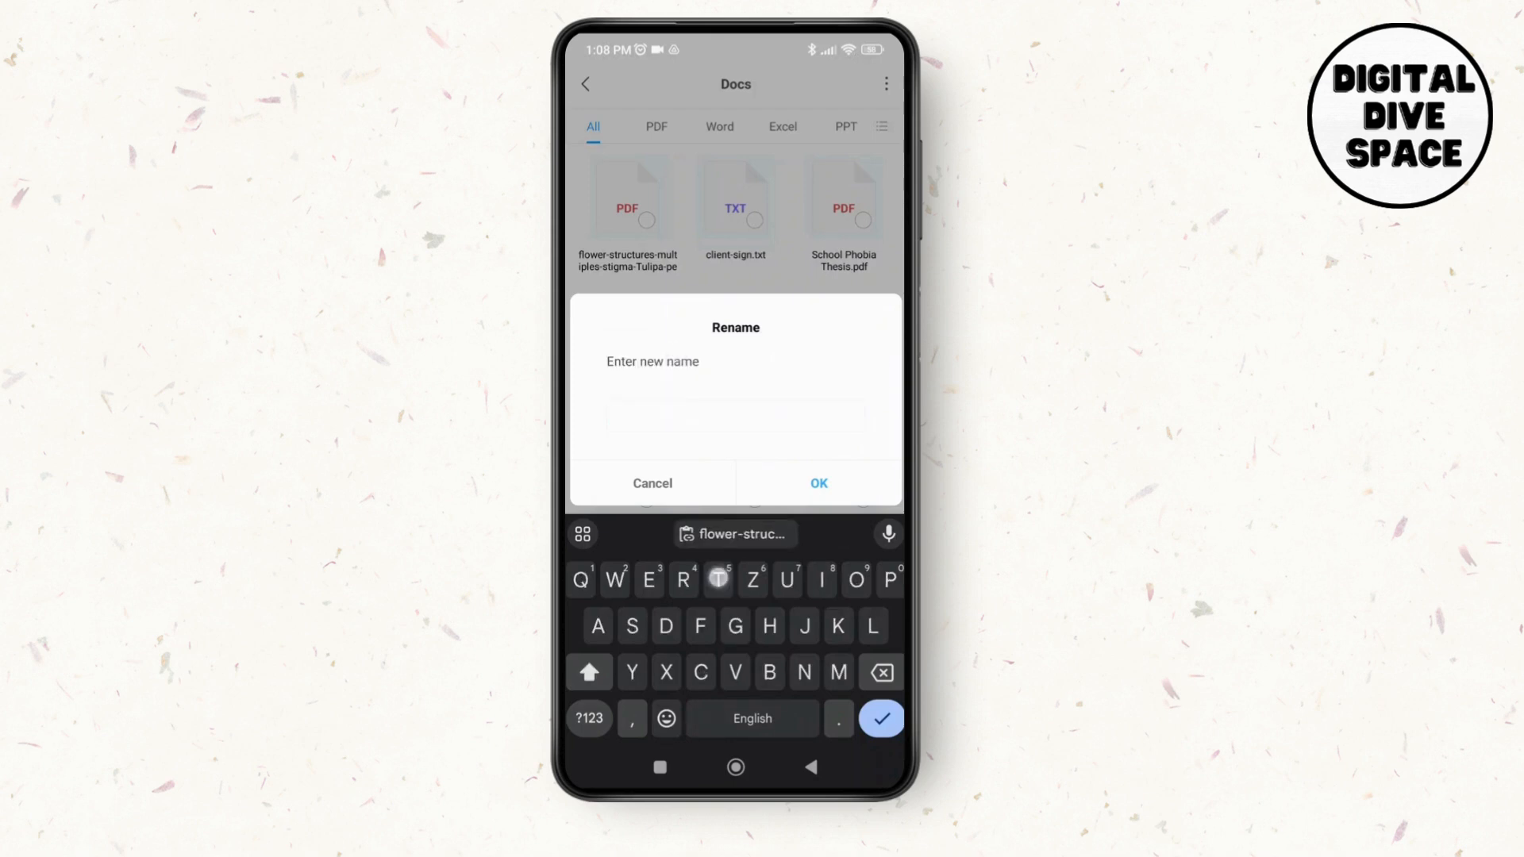
{"action": "type", "text": "Tred"}
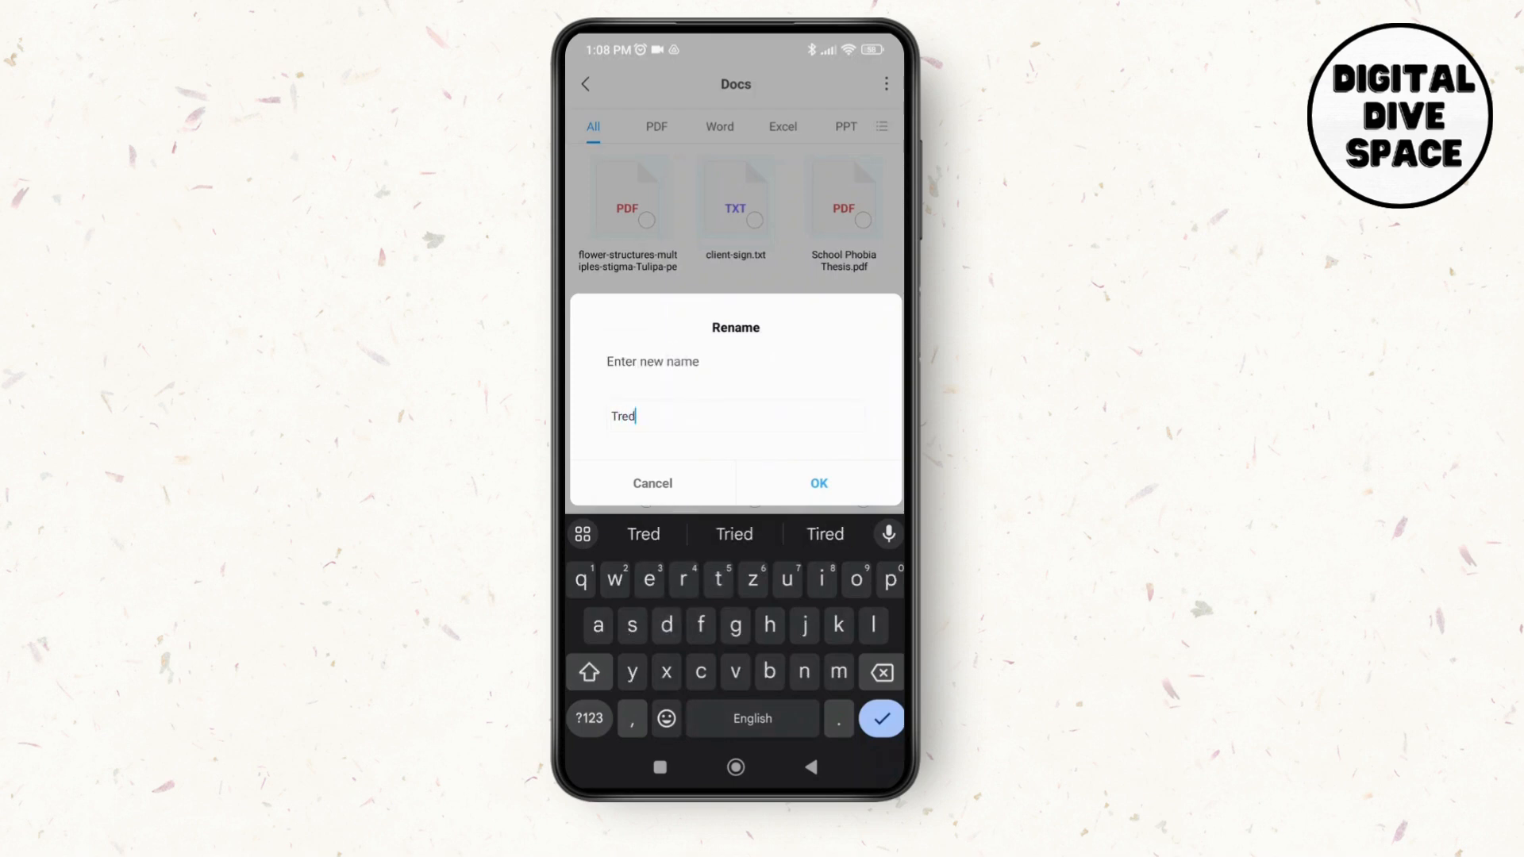
{"action": "left_click", "coordinate": [817, 483]}
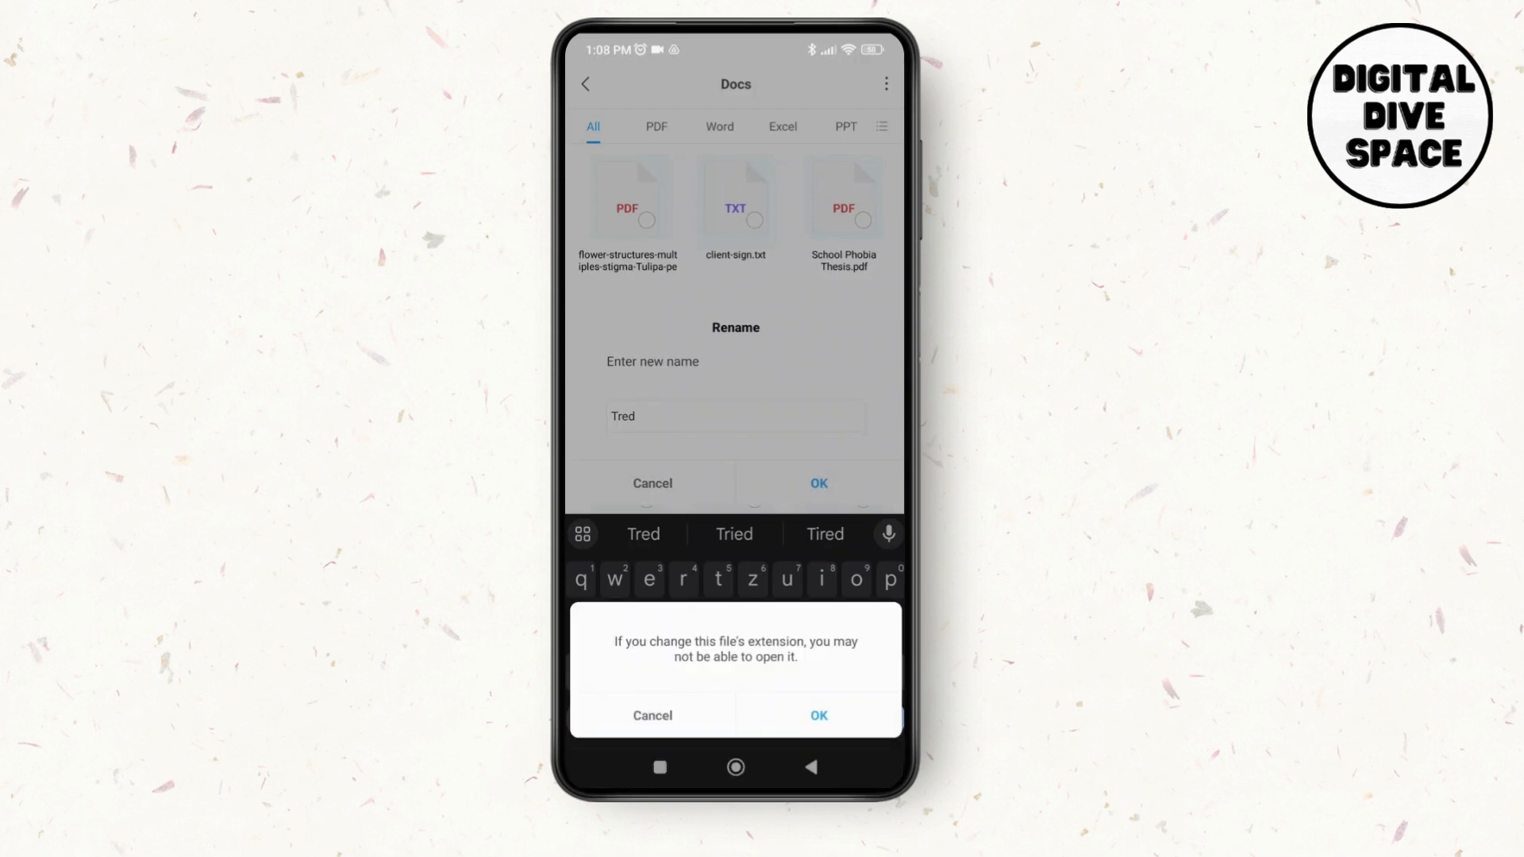
{"action": "left_click", "coordinate": [818, 716]}
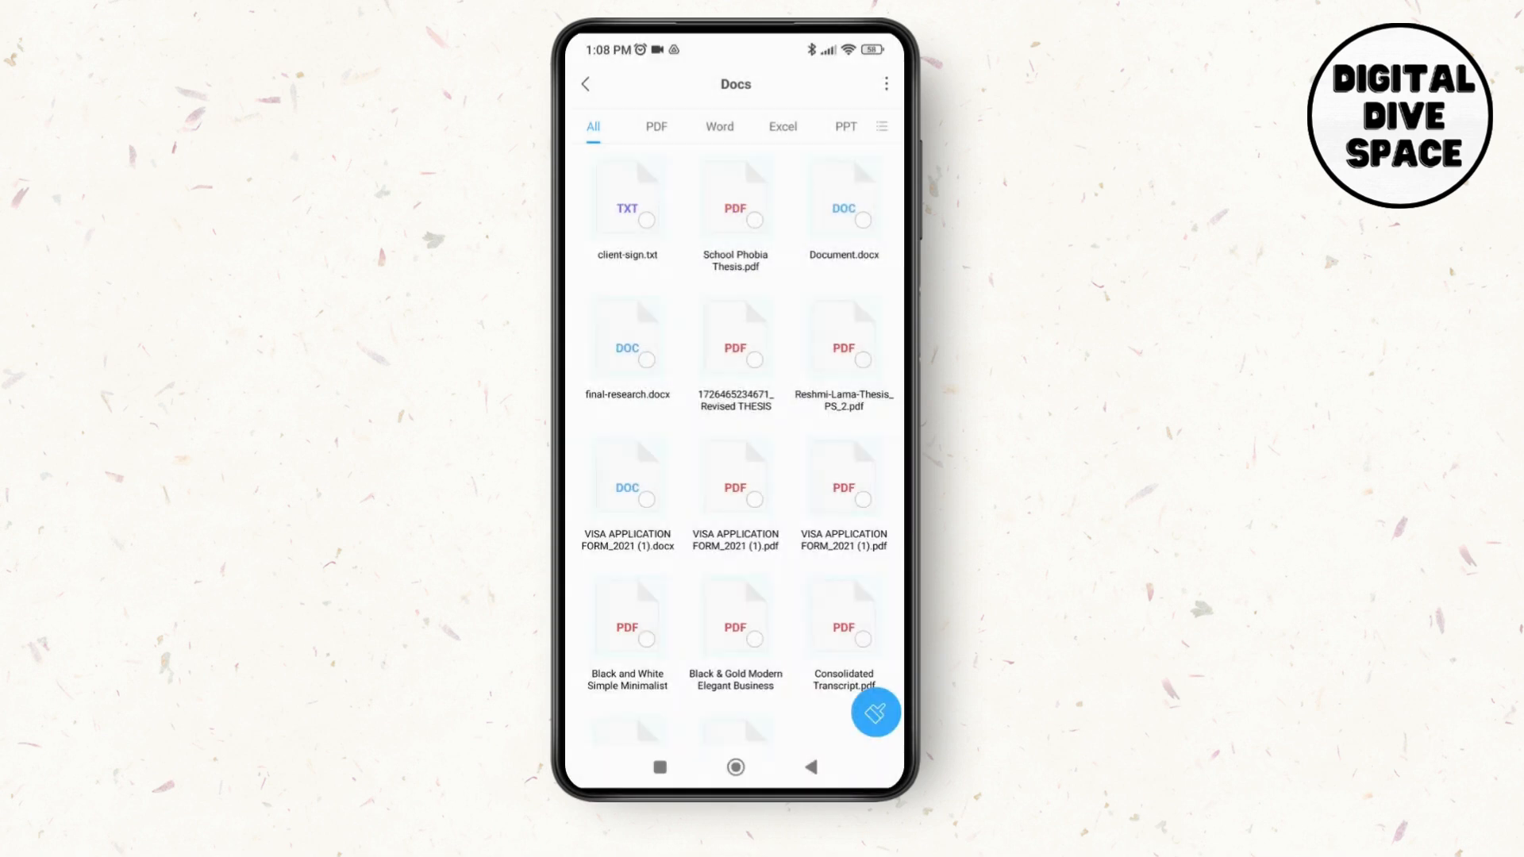
{"action": "scroll", "scroll_direction": "down", "scroll_amount": 3}
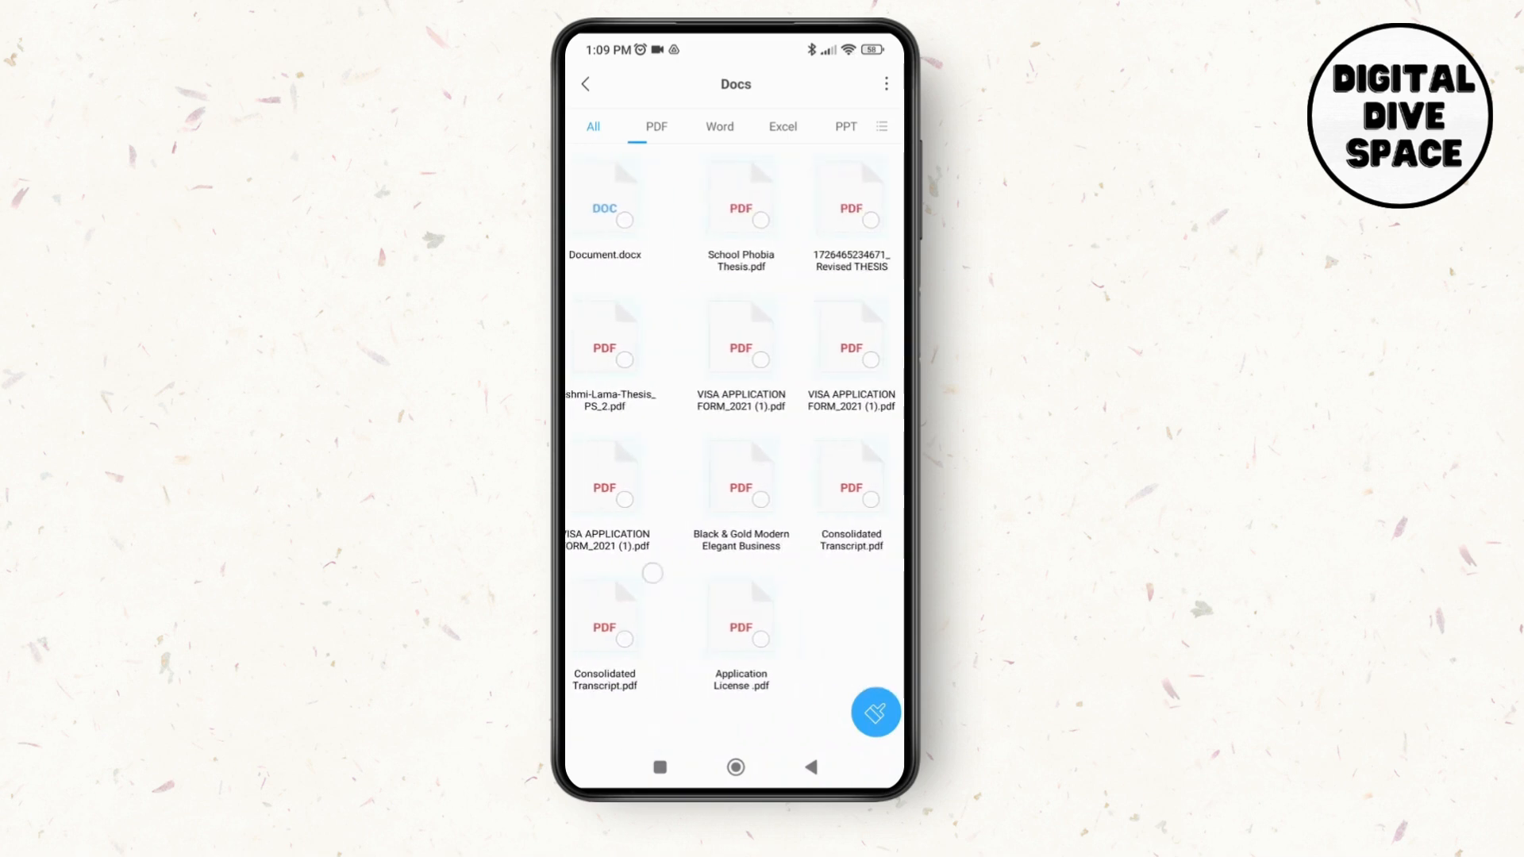
{"action": "left_click", "coordinate": [655, 127]}
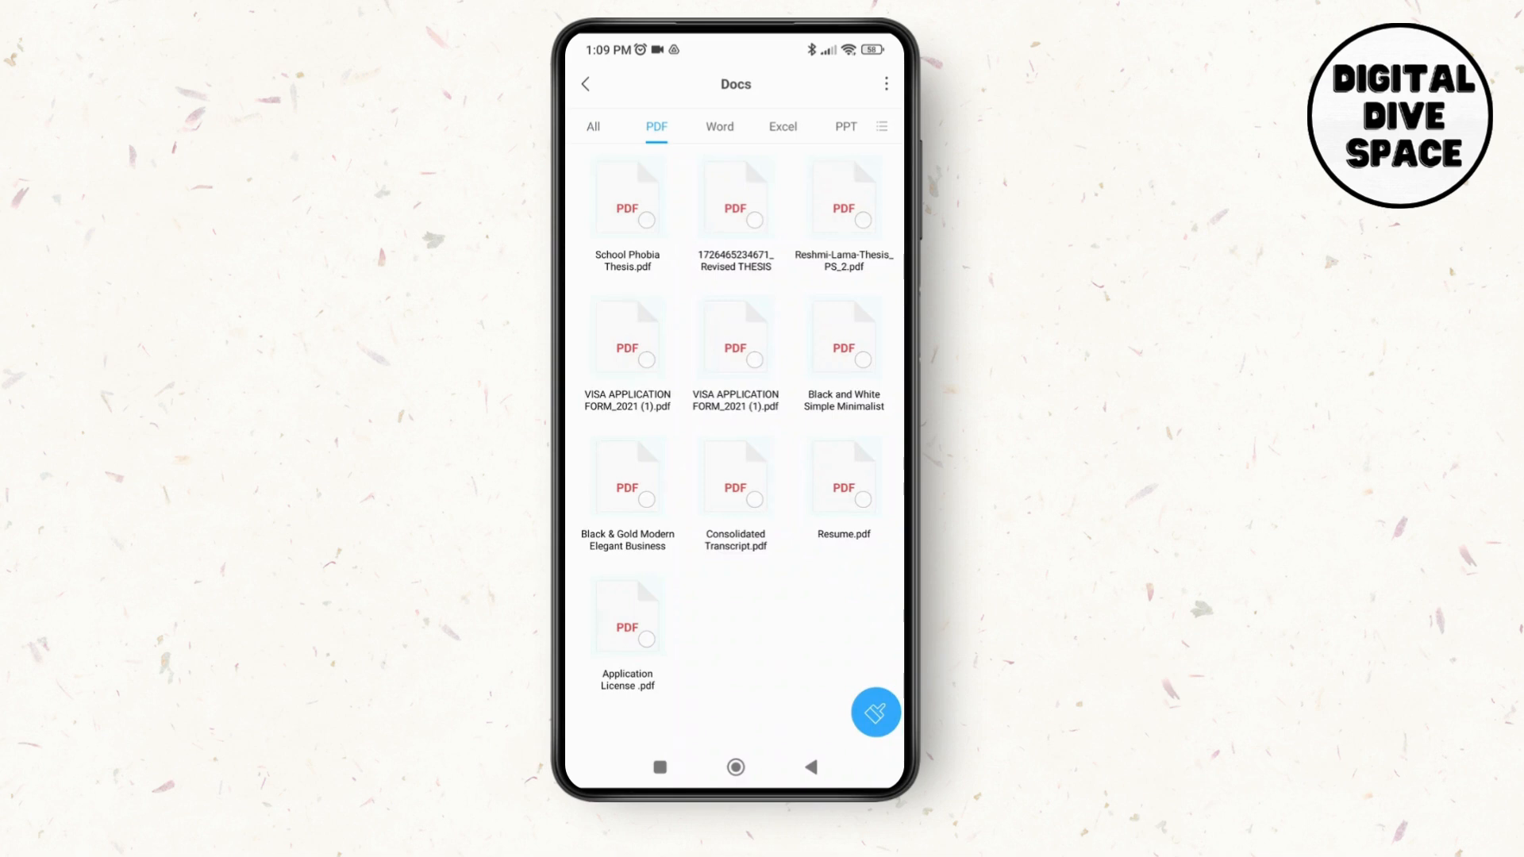
{"action": "left_click", "coordinate": [592, 127]}
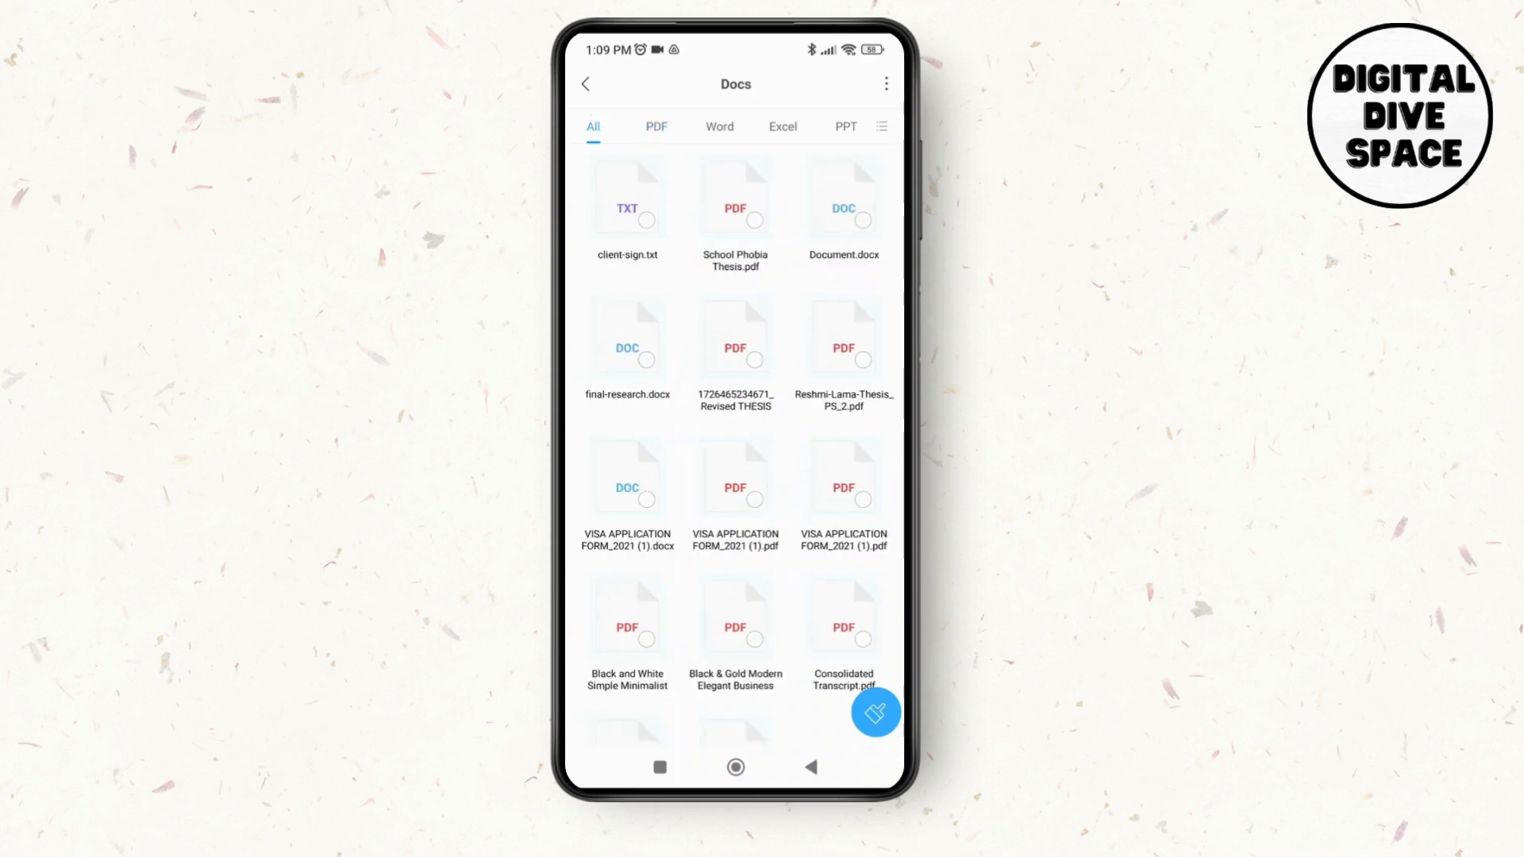
{"action": "scroll", "scroll_direction": "down", "scroll_amount": 3}
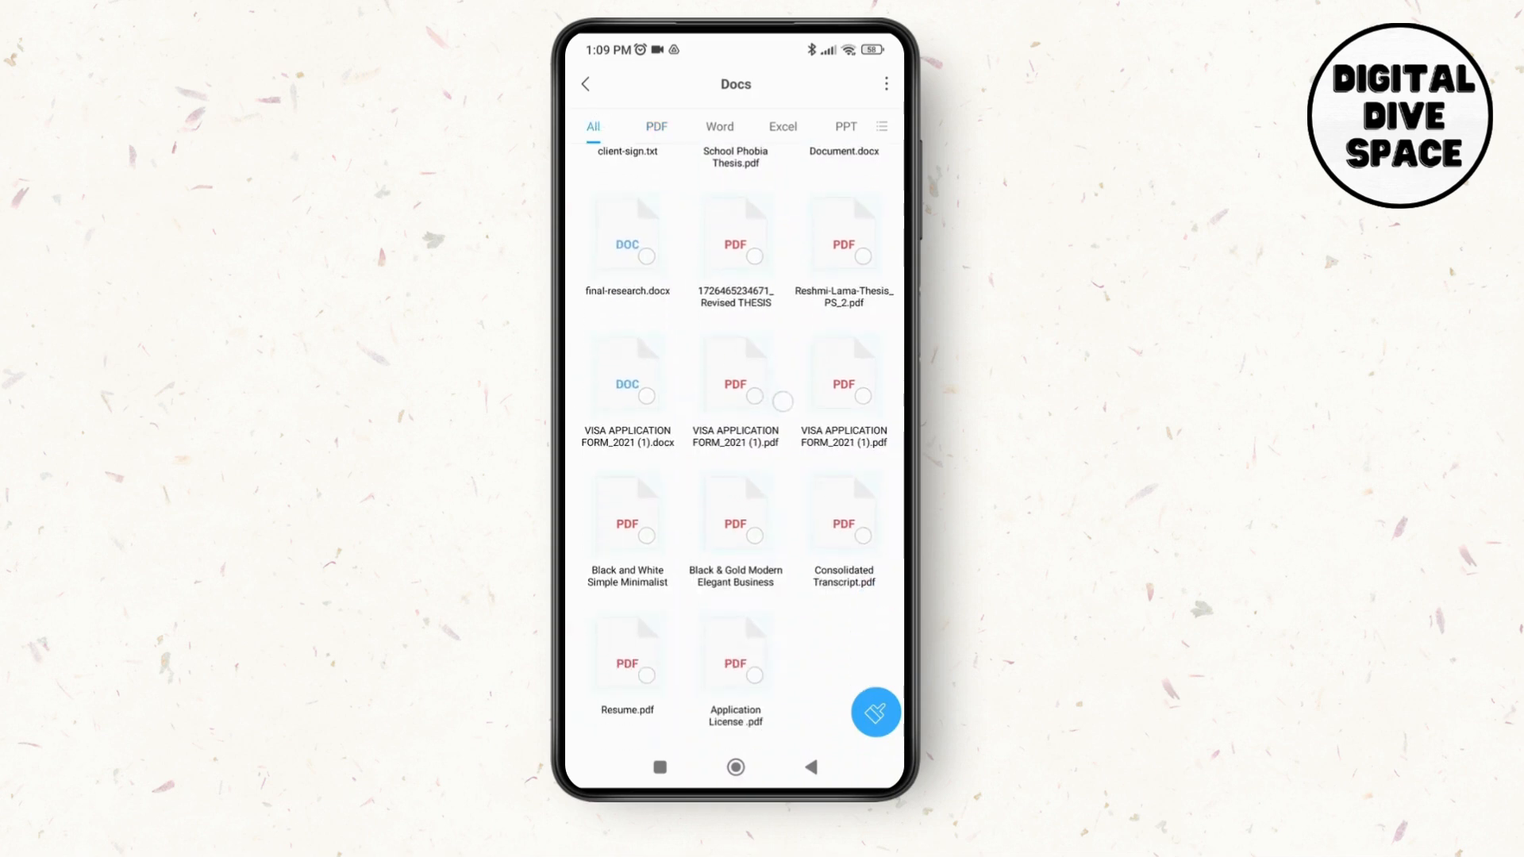